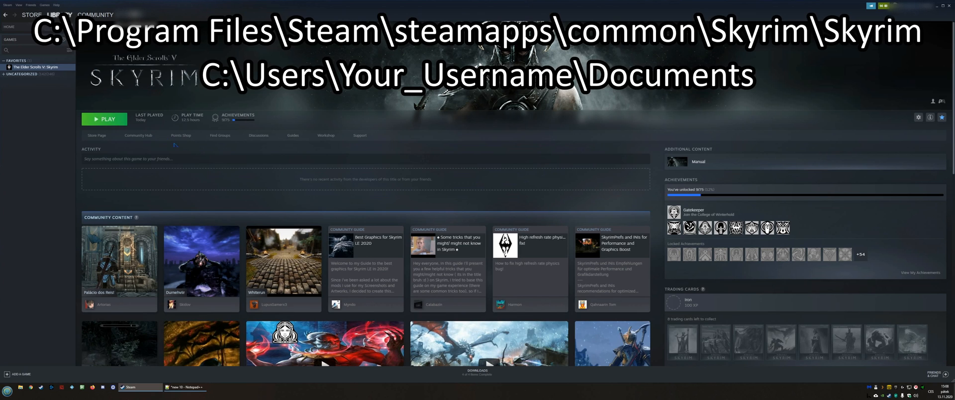
pyautogui.moveTo(209, 177)
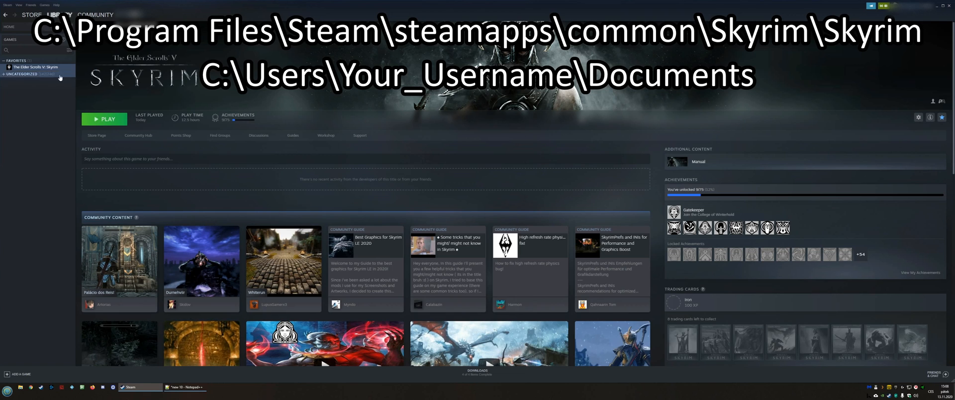
# - Browse Skyrim's local installation files from its Steam library entry
pyautogui.rightClick(33, 67)
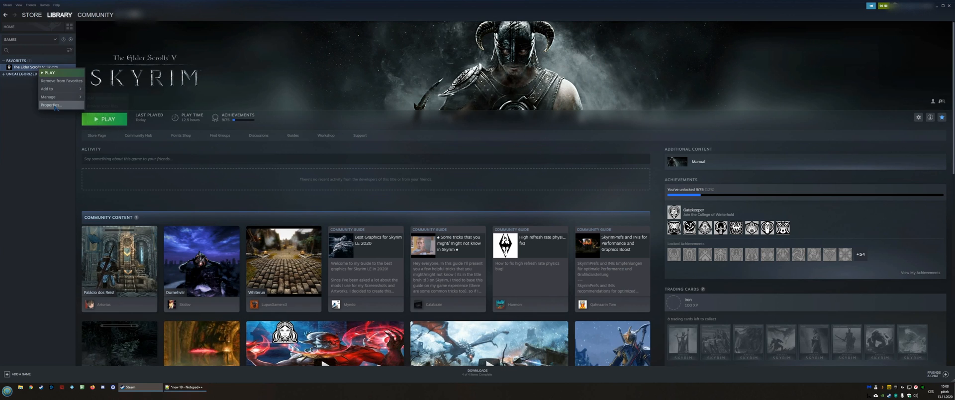
pyautogui.click(52, 105)
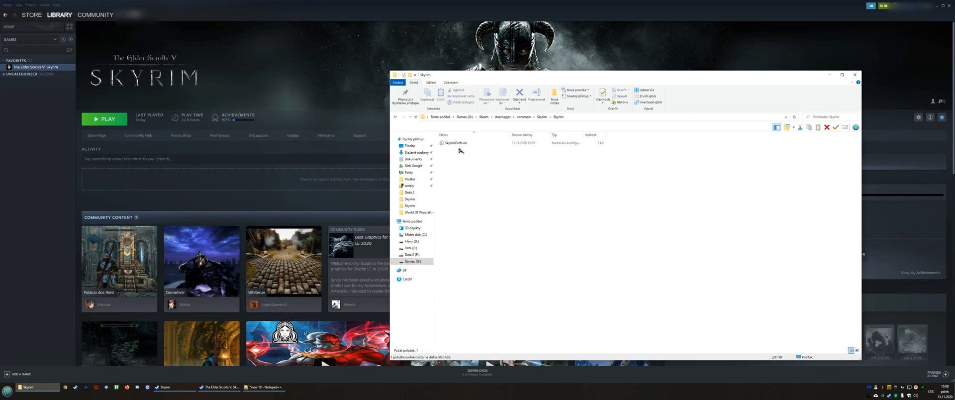
# - Change SkyrimPrefs.ini iSize H to 1440 and iSize W to 3440, then save
pyautogui.doubleClick(455, 142)
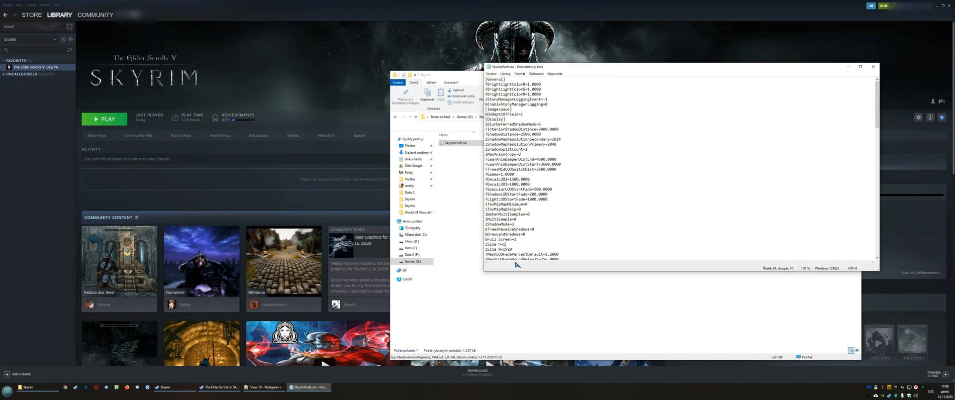
pyautogui.write('1440')
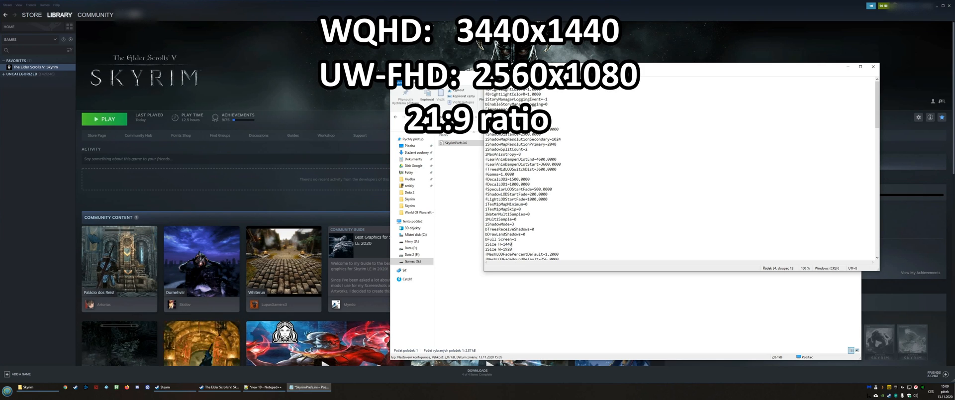
pyautogui.doubleClick(503, 249)
pyautogui.write('344')
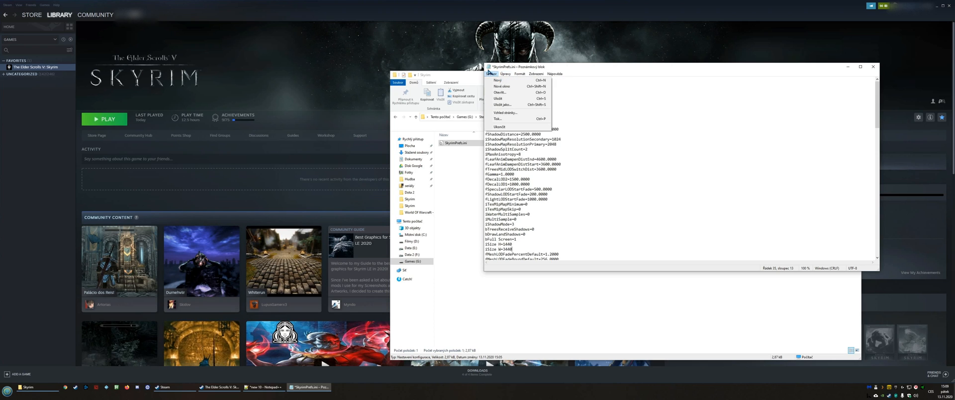
pyautogui.click(518, 288)
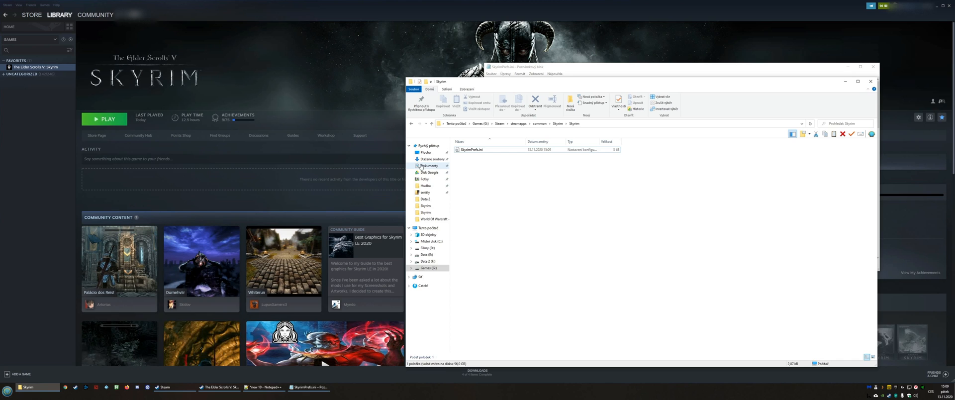
# - Open SkyrimPrefs.ini from Documents\My Games\Skyrim in Notepad
pyautogui.click(429, 166)
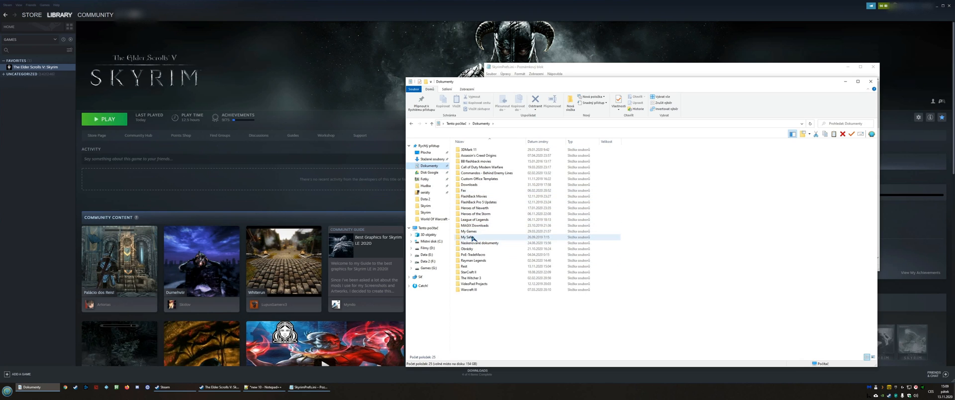
pyautogui.doubleClick(469, 237)
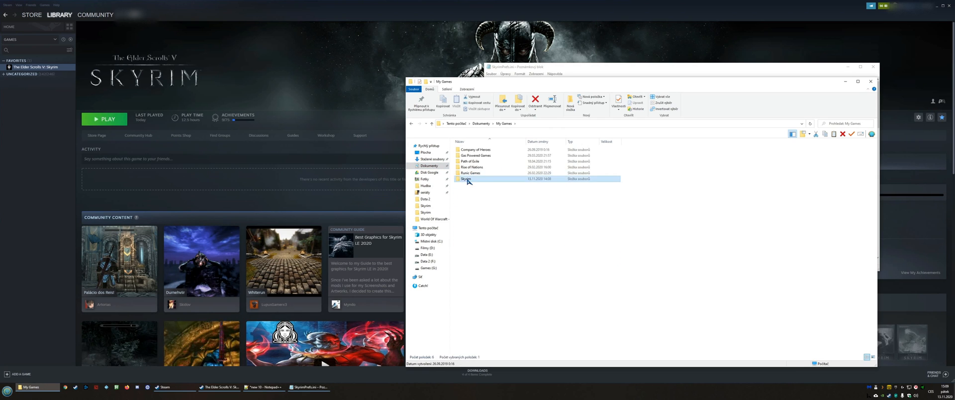
pyautogui.doubleClick(467, 179)
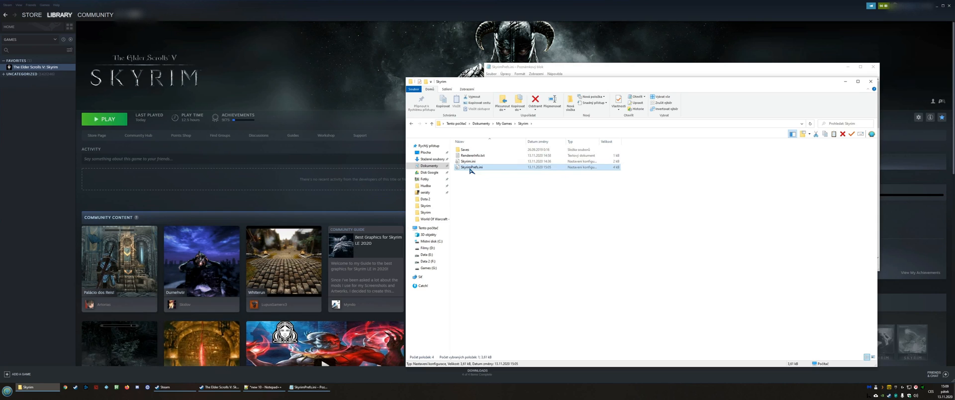
pyautogui.doubleClick(472, 167)
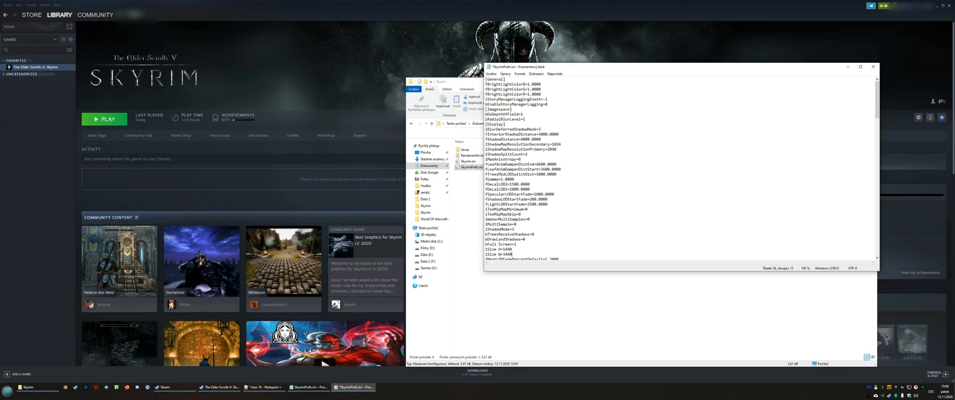
# - Save the Documents SkyrimPrefs.ini with iSize W 3440 and iSize H 1440
pyautogui.click(491, 73)
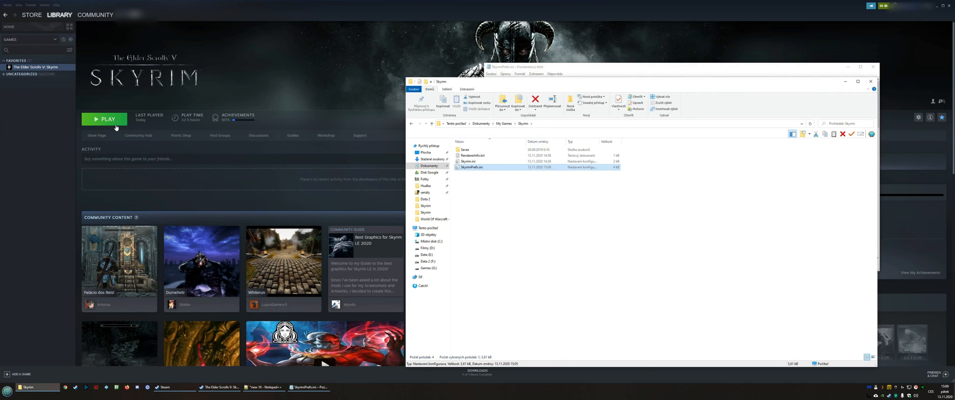
# - Press Play on Skyrim's Steam library page
pyautogui.click(104, 119)
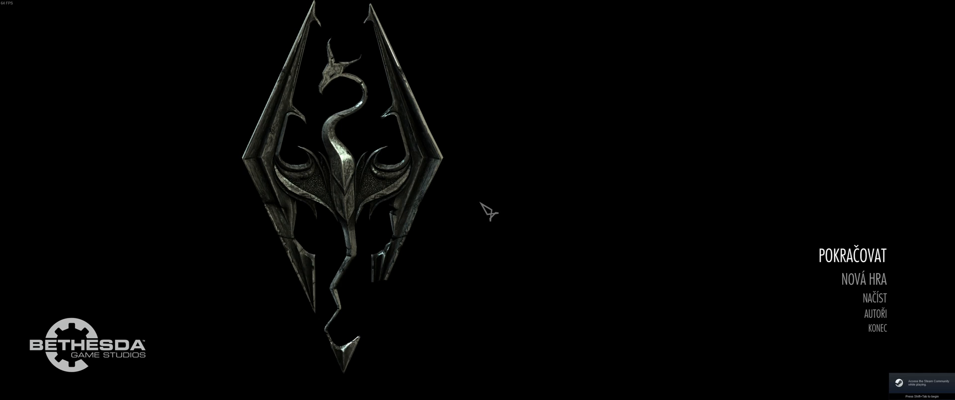
# - Choose Pokračovat (Continue) on Skyrim's main menu
pyautogui.click(851, 255)
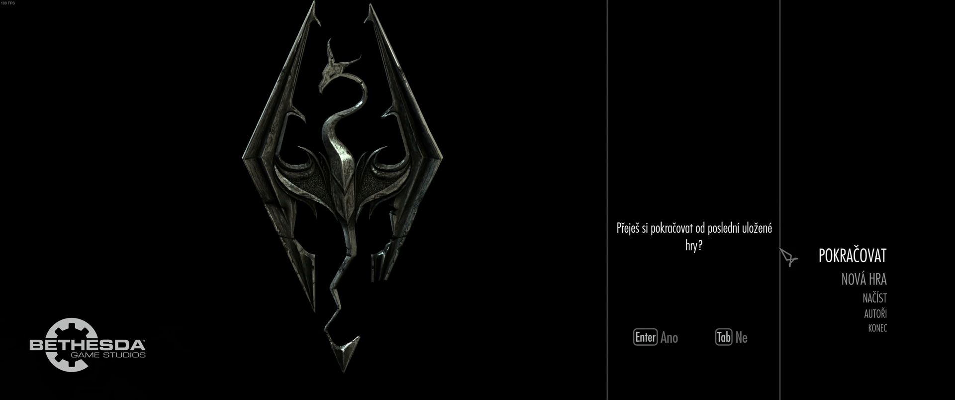